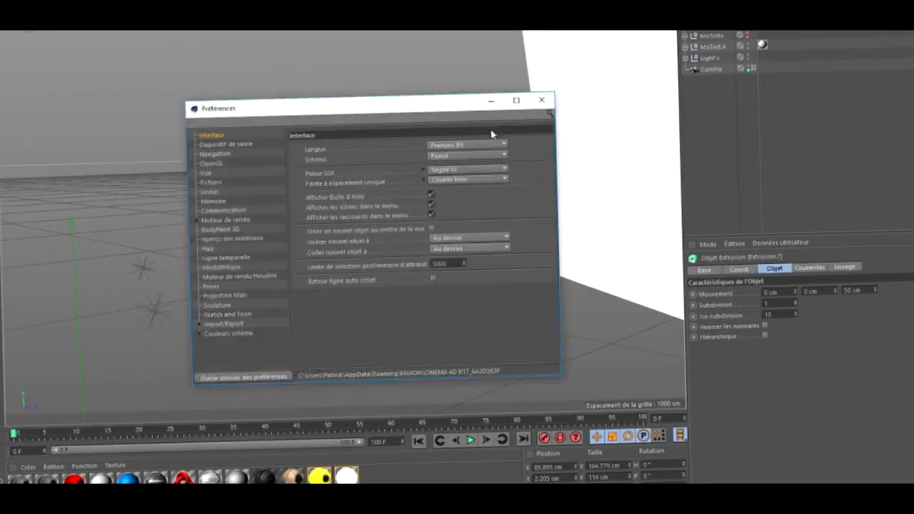
- Save the green header composite as a layered PSD, then switch to the OBLIVION banner document
{"action": "left_click", "coordinate": [540, 100]}
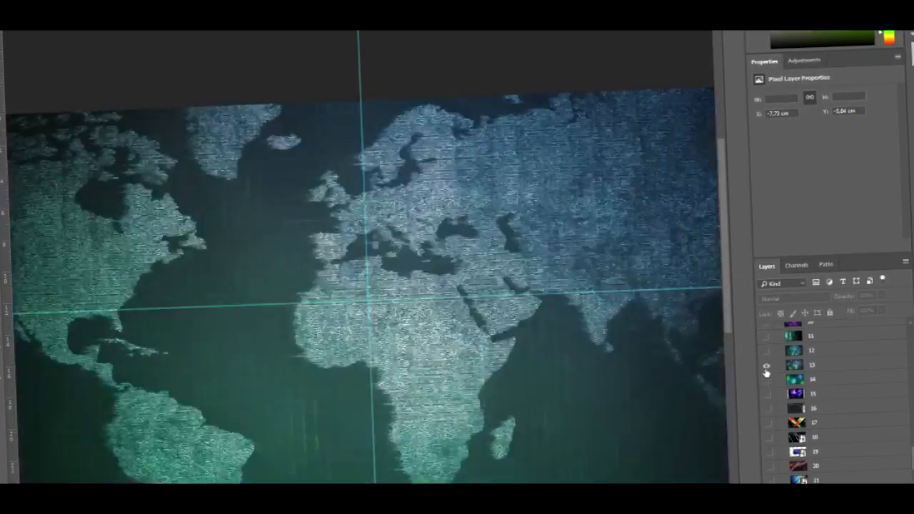
{"action": "left_click", "coordinate": [796, 300]}
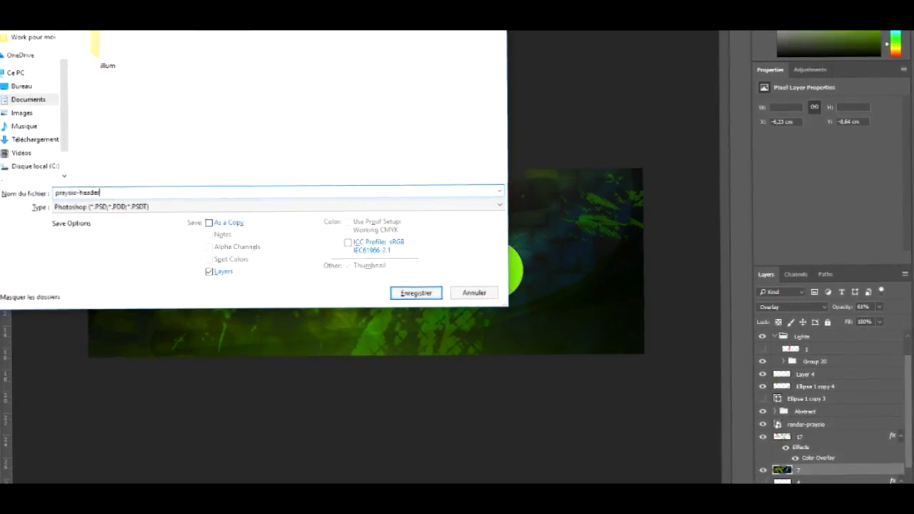
{"action": "left_click", "coordinate": [415, 293]}
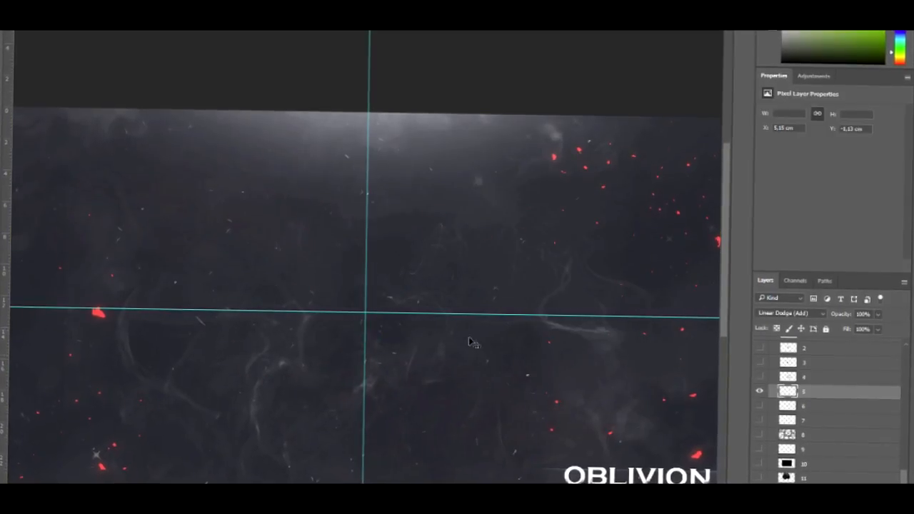